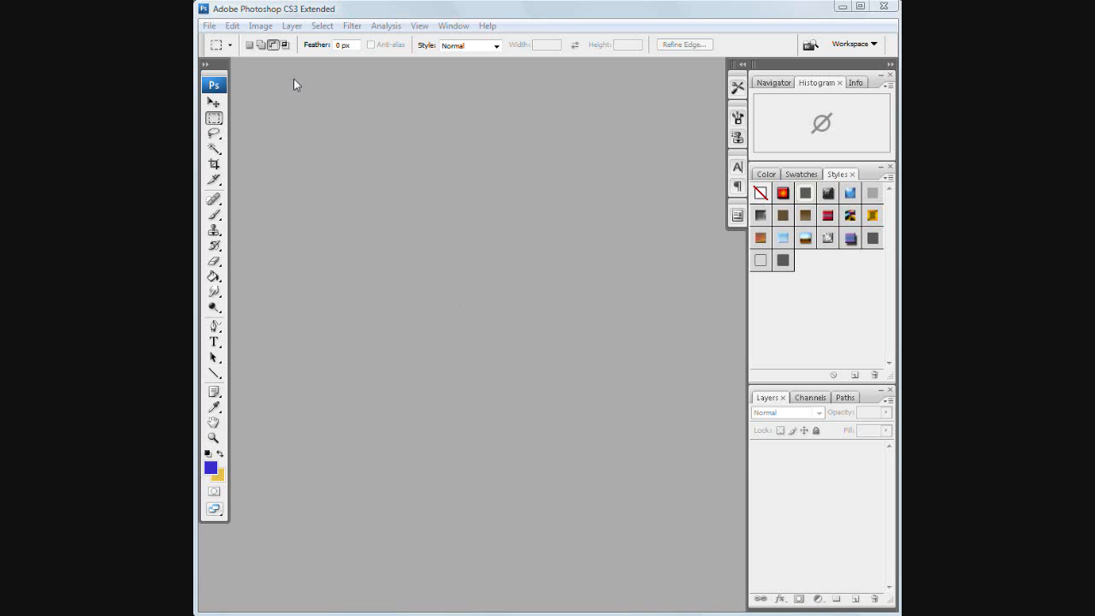
{"action": "mouse_move", "coordinate": [281, 77]}
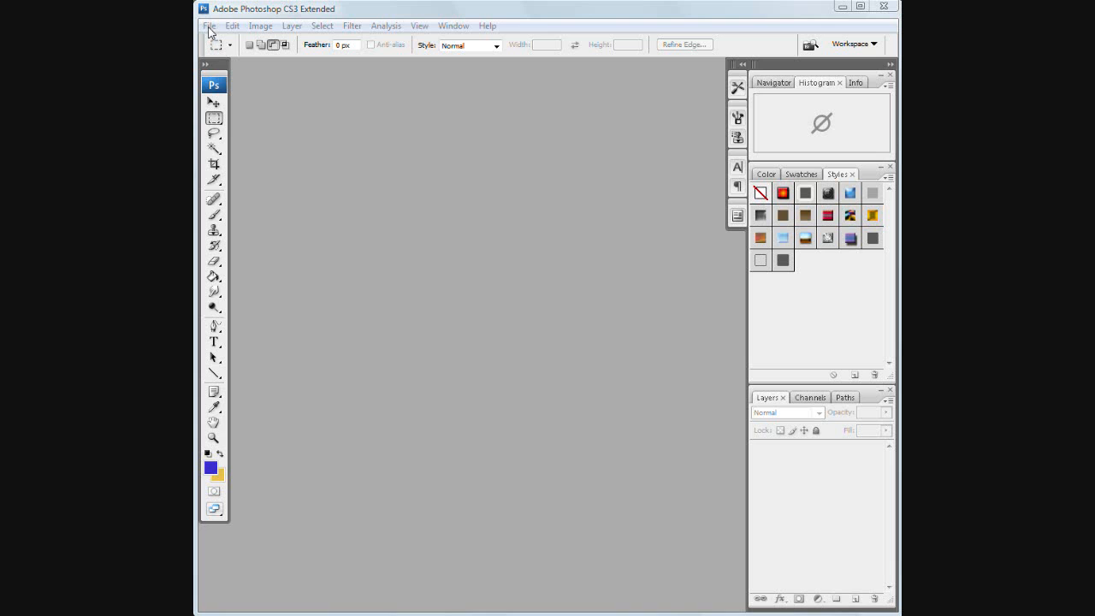
Step: Open ButterflyMuseum.jpg from the Demo folder for editing
{"action": "left_click", "coordinate": [215, 26]}
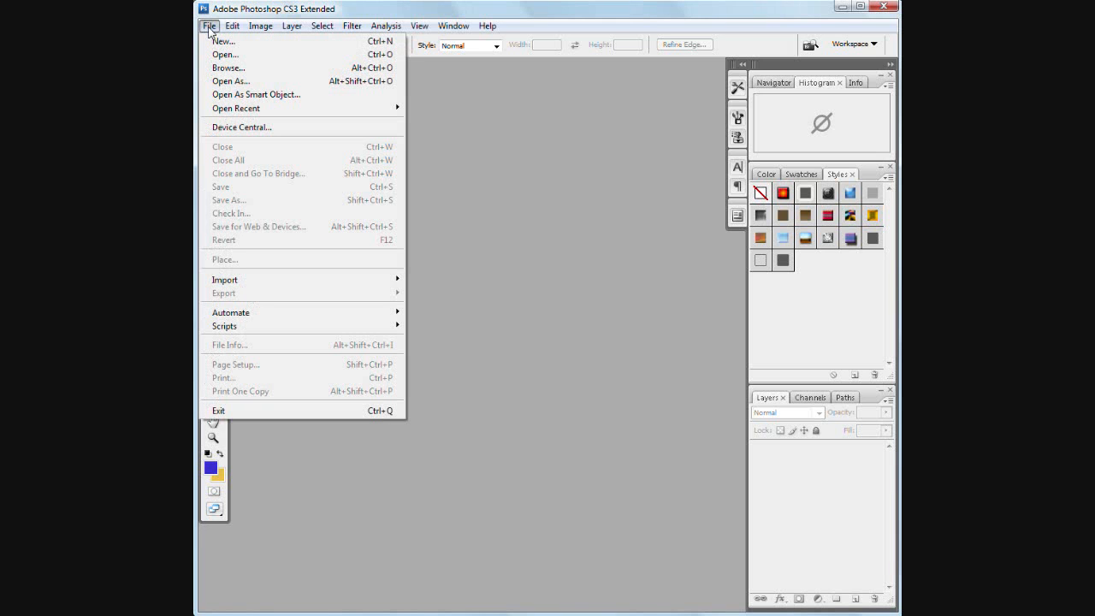
{"action": "left_click", "coordinate": [224, 53]}
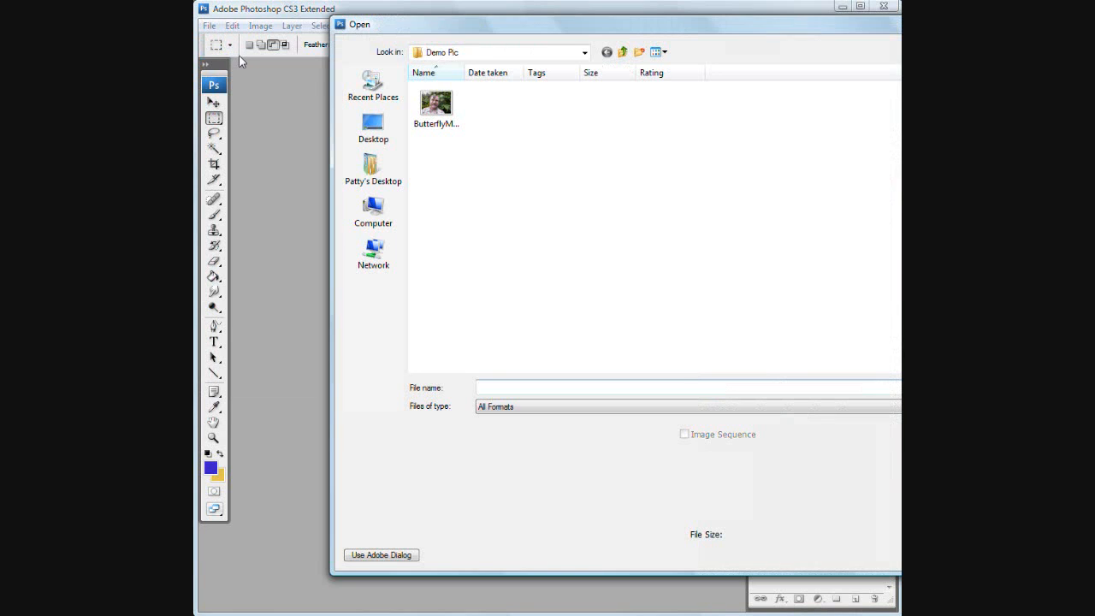
{"action": "left_click", "coordinate": [435, 105]}
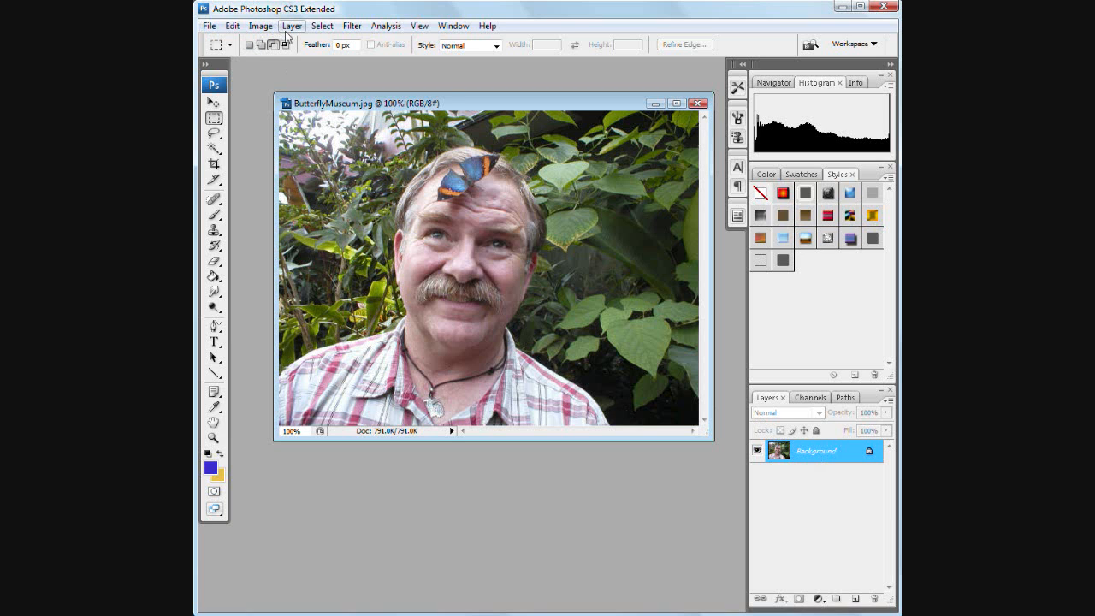
Step: Create a new empty layer above the photo for the frame
{"action": "left_click", "coordinate": [320, 26]}
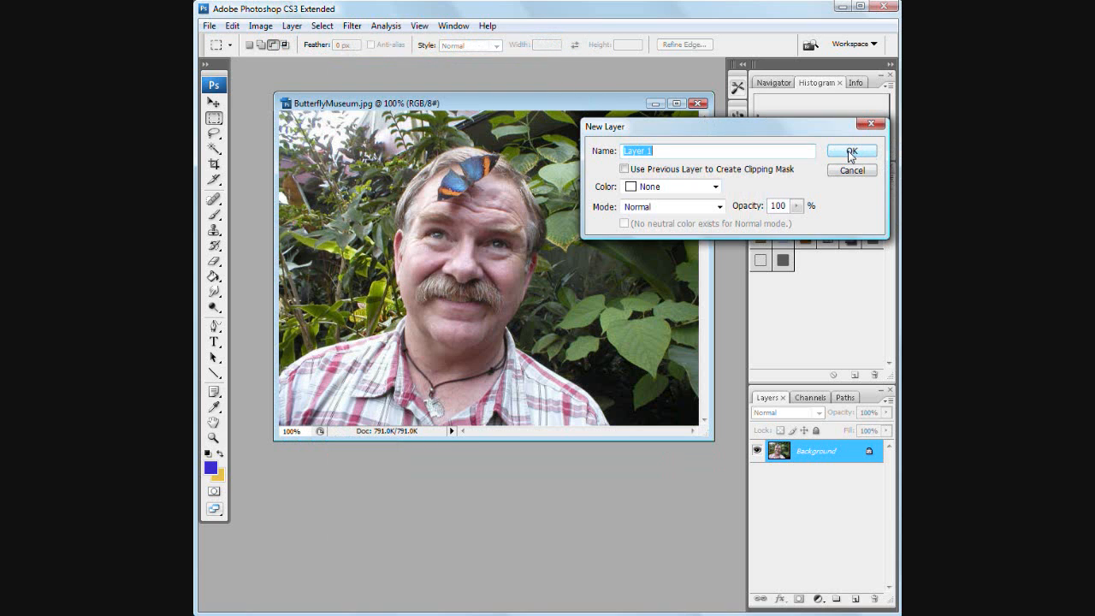
{"action": "left_click", "coordinate": [852, 150]}
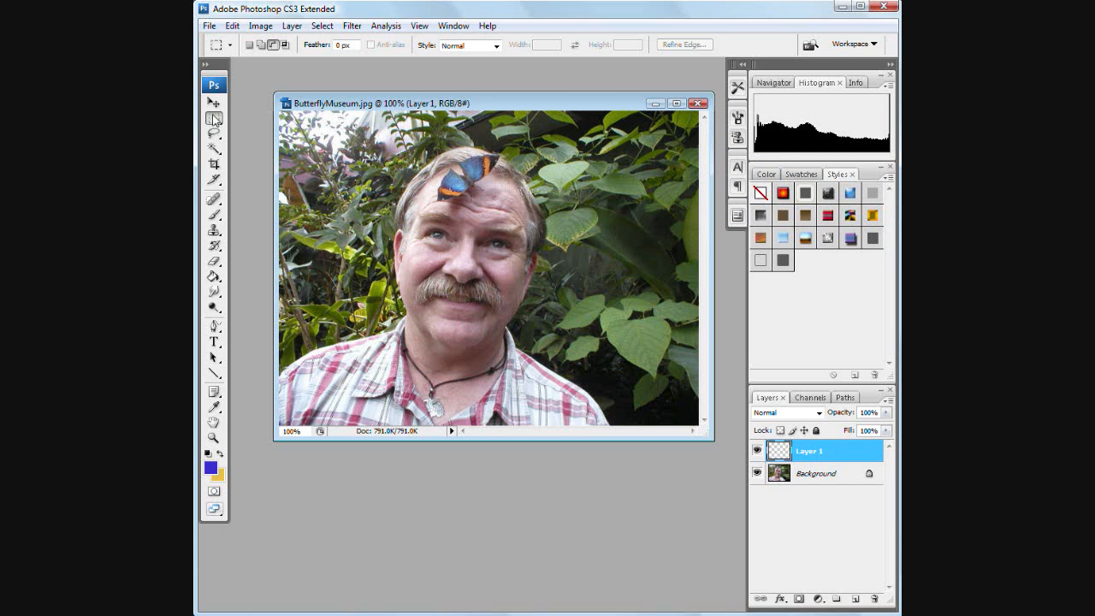
{"action": "mouse_move", "coordinate": [305, 112]}
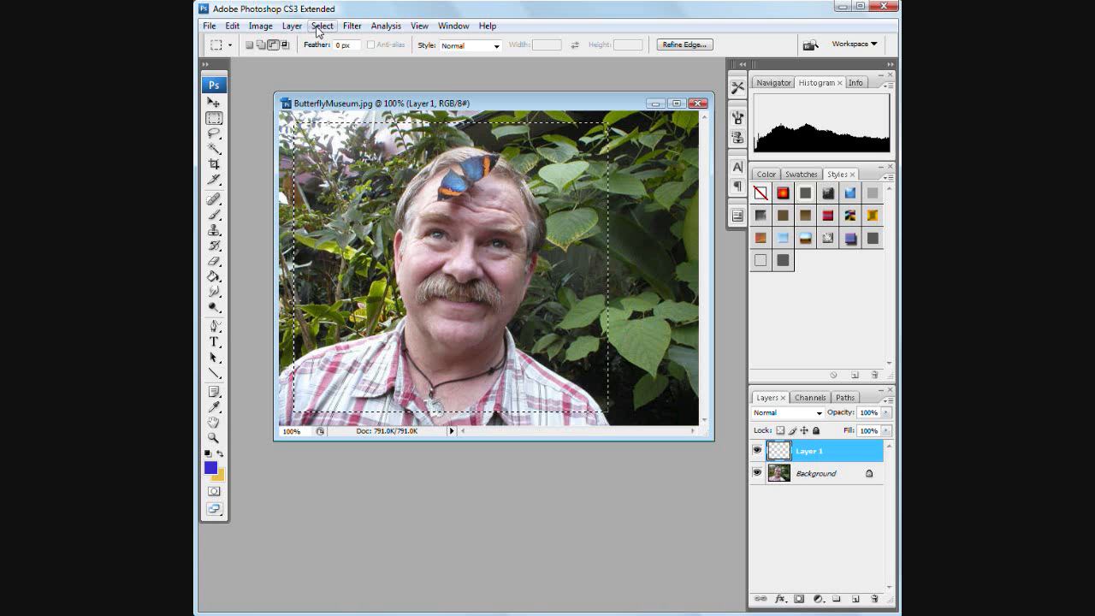
Step: Invert the inner marquee so the outer border strip is selected
{"action": "left_click", "coordinate": [336, 26]}
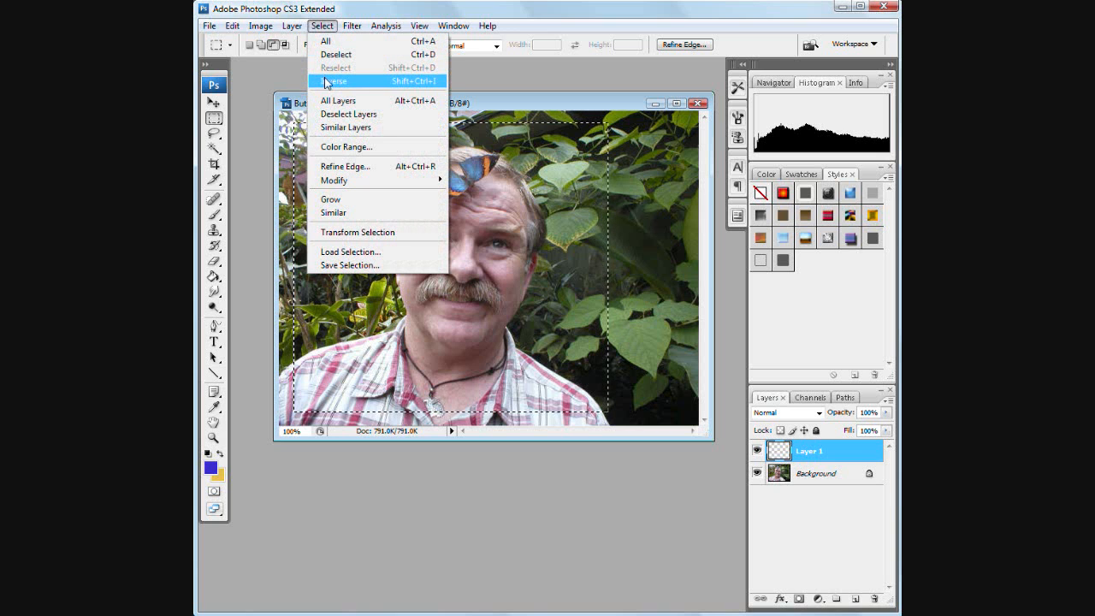
{"action": "left_click", "coordinate": [329, 81]}
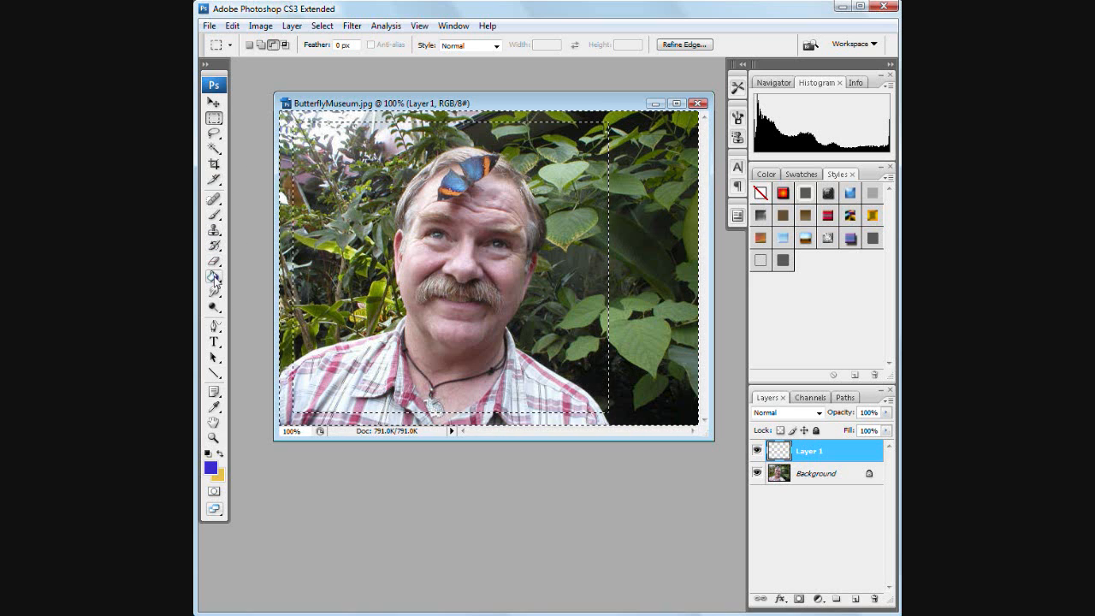
{"action": "mouse_move", "coordinate": [212, 277]}
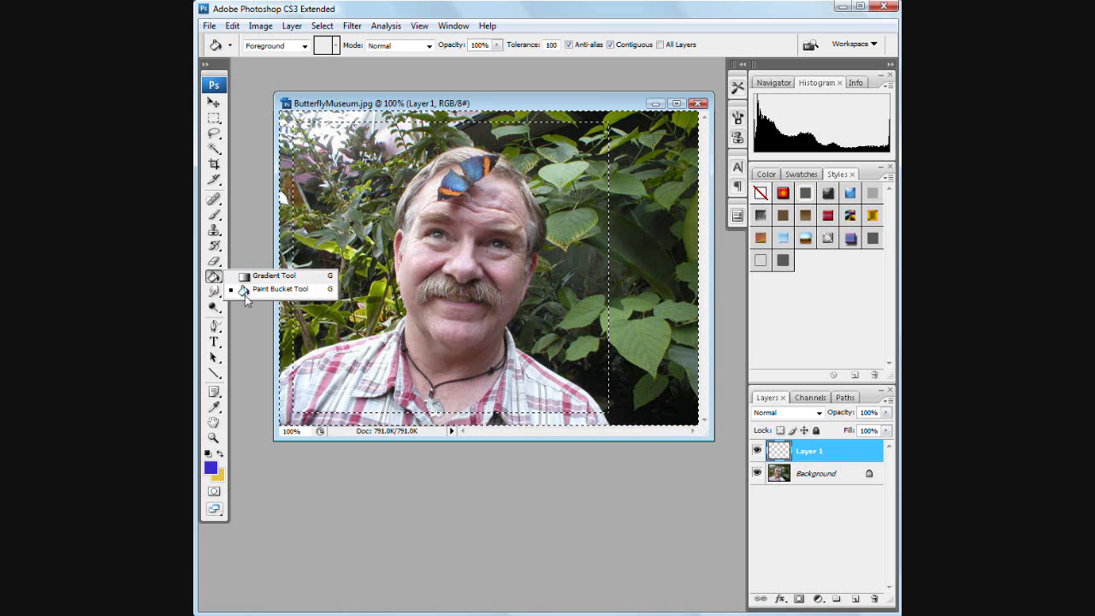
{"action": "mouse_move", "coordinate": [248, 275]}
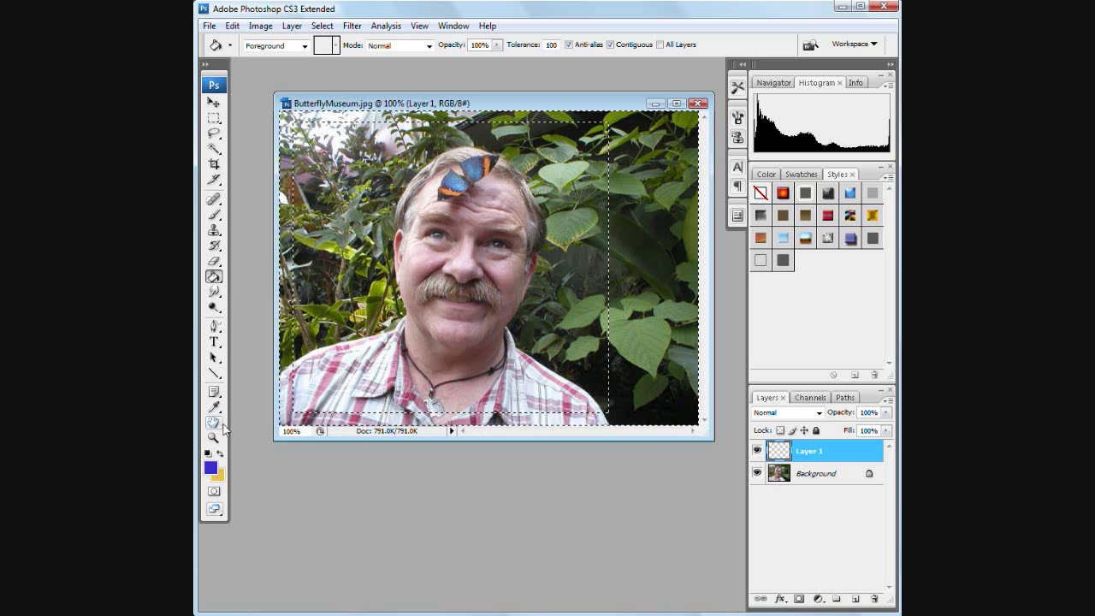
{"action": "mouse_move", "coordinate": [213, 465]}
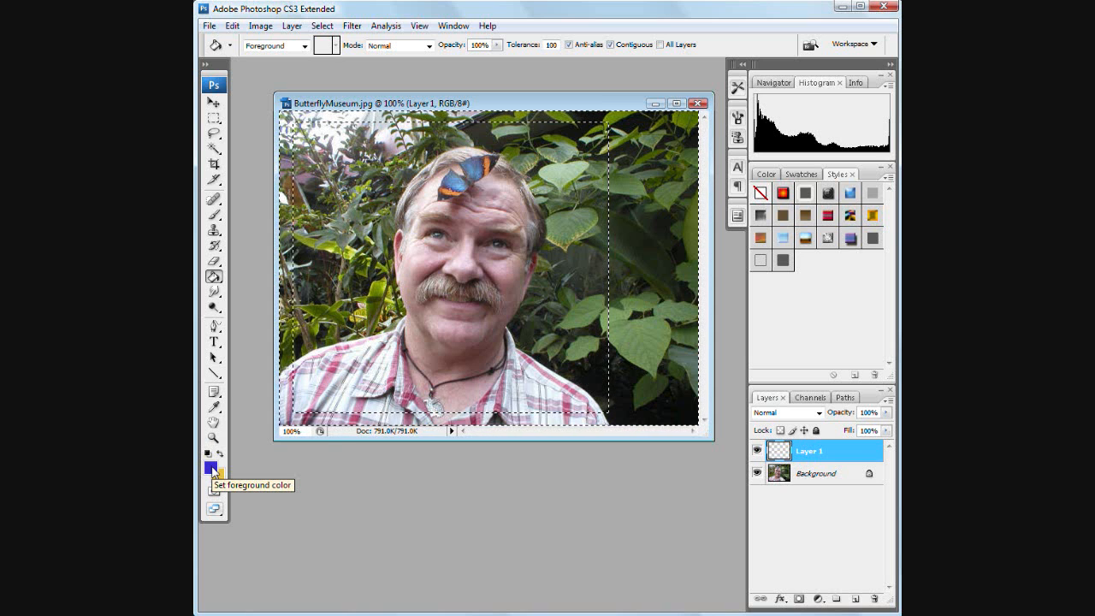
Step: Set the foreground colour to a dark purple-blue in the Color Picker
{"action": "left_click", "coordinate": [208, 466]}
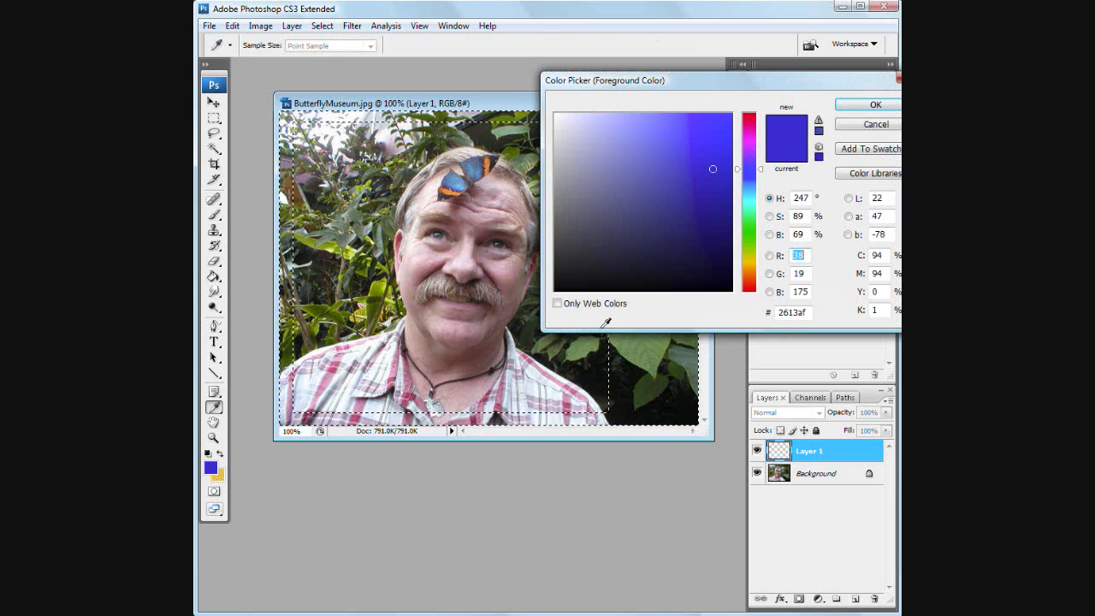
{"action": "left_click", "coordinate": [684, 274]}
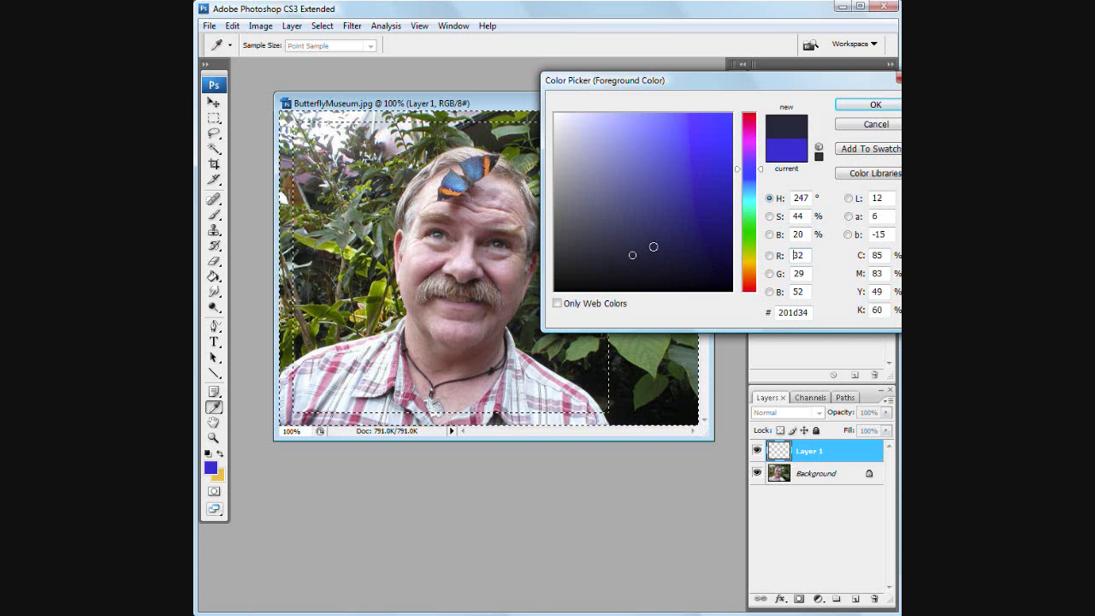
{"action": "left_click", "coordinate": [671, 198]}
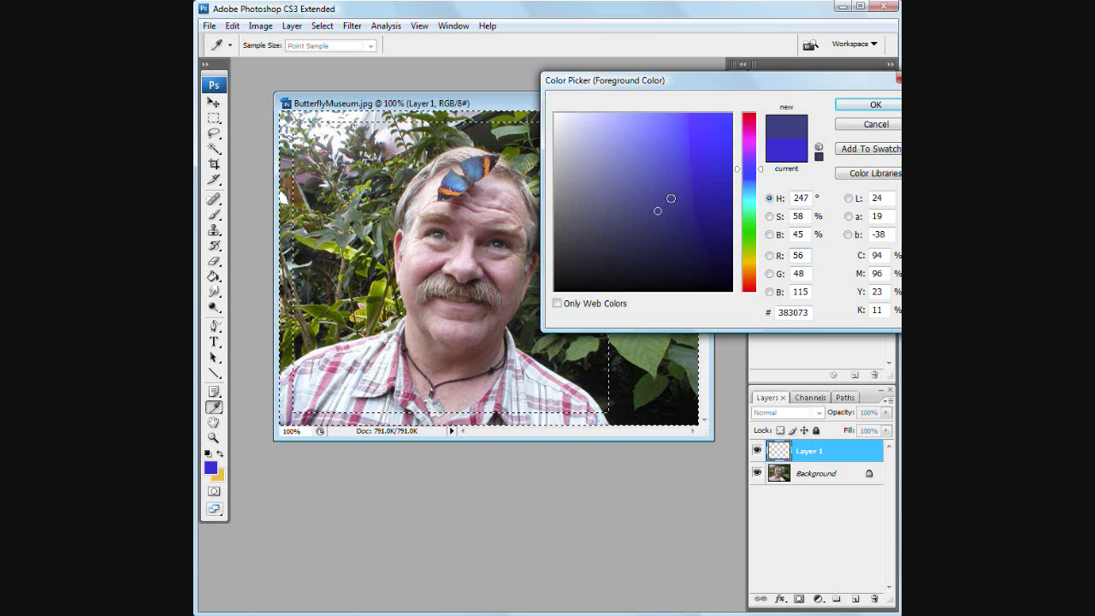
{"action": "left_click", "coordinate": [673, 222]}
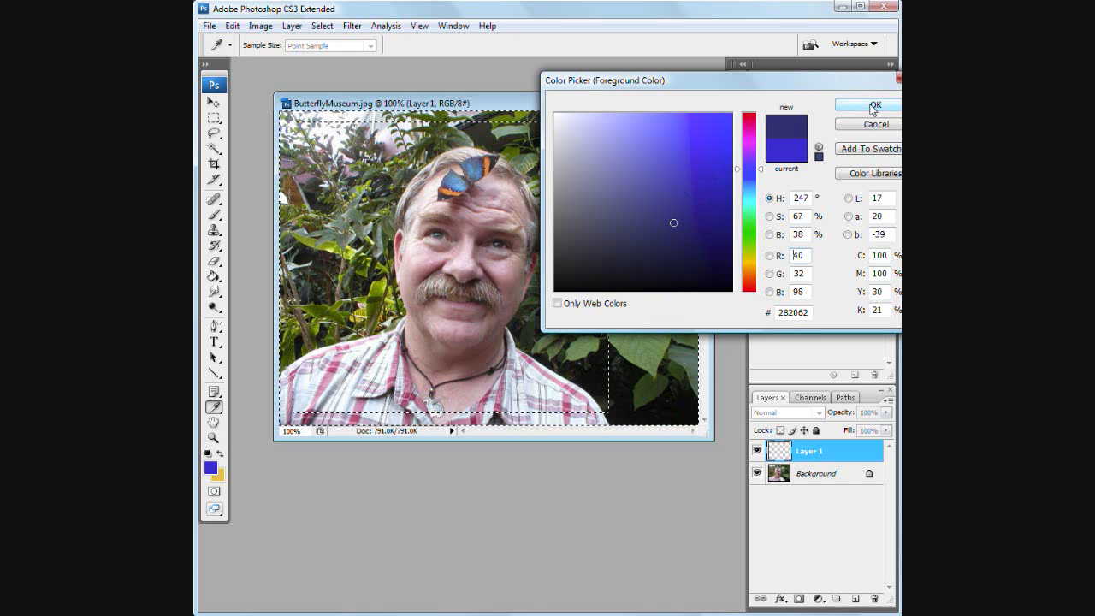
{"action": "left_click", "coordinate": [869, 105]}
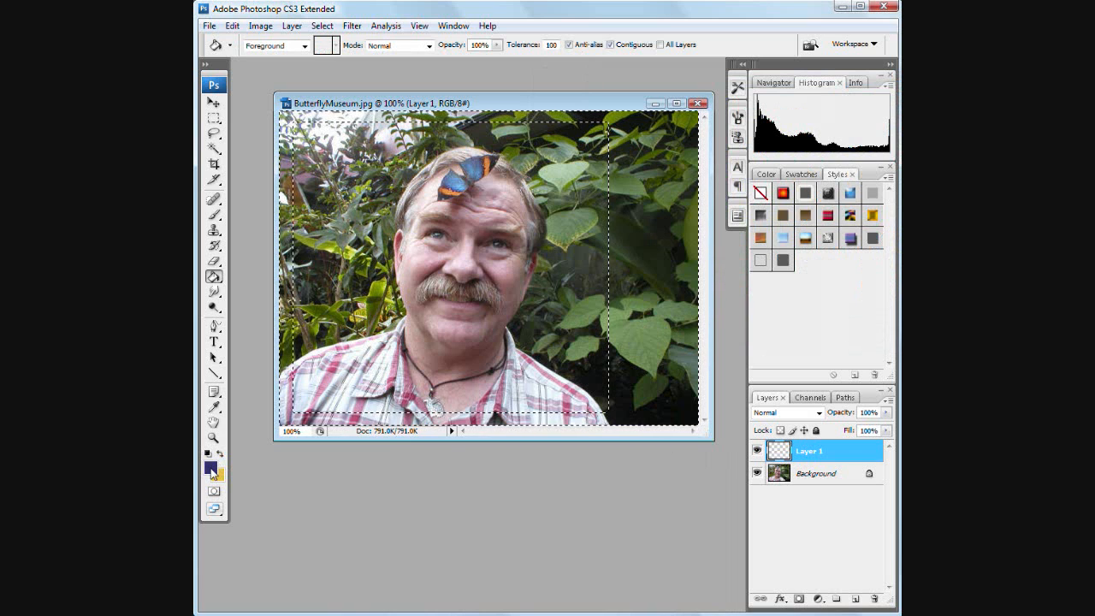
{"action": "mouse_move", "coordinate": [214, 277]}
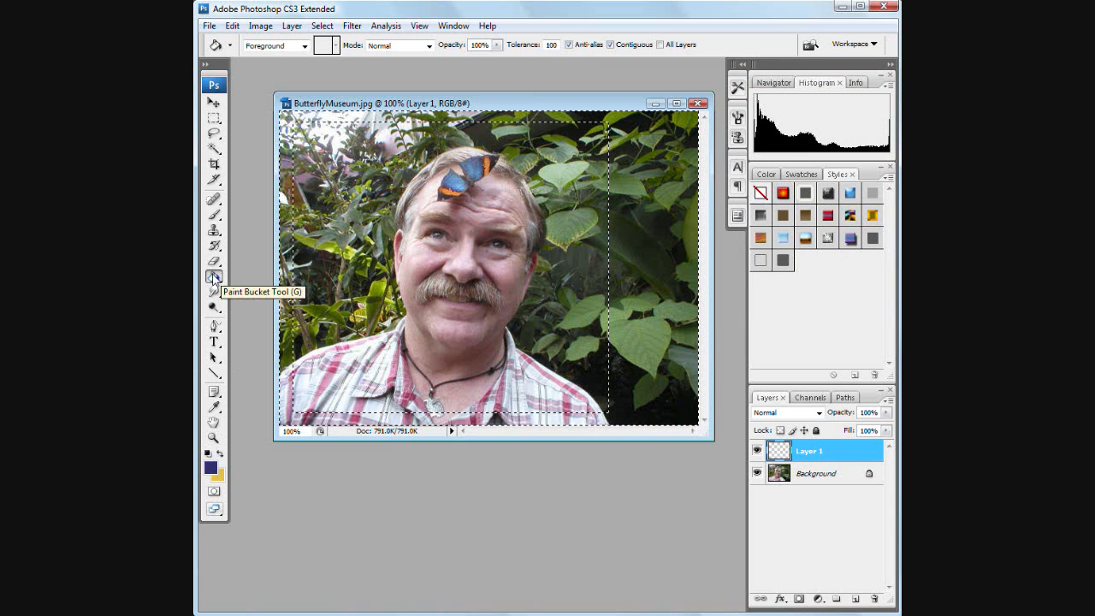
{"action": "mouse_move", "coordinate": [438, 247]}
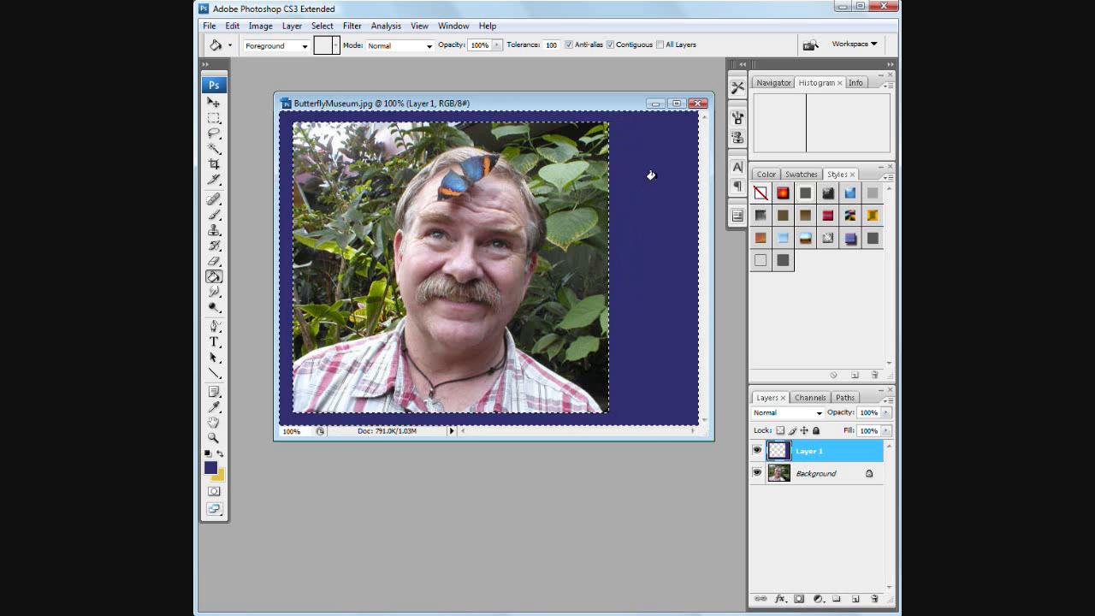
{"action": "mouse_move", "coordinate": [650, 437]}
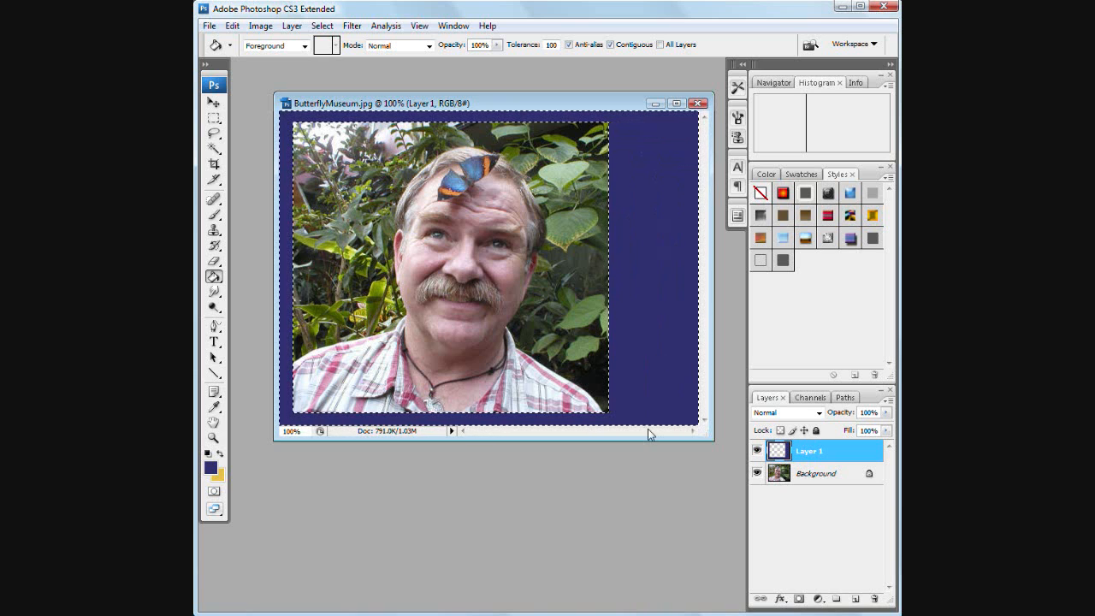
{"action": "mouse_move", "coordinate": [439, 437]}
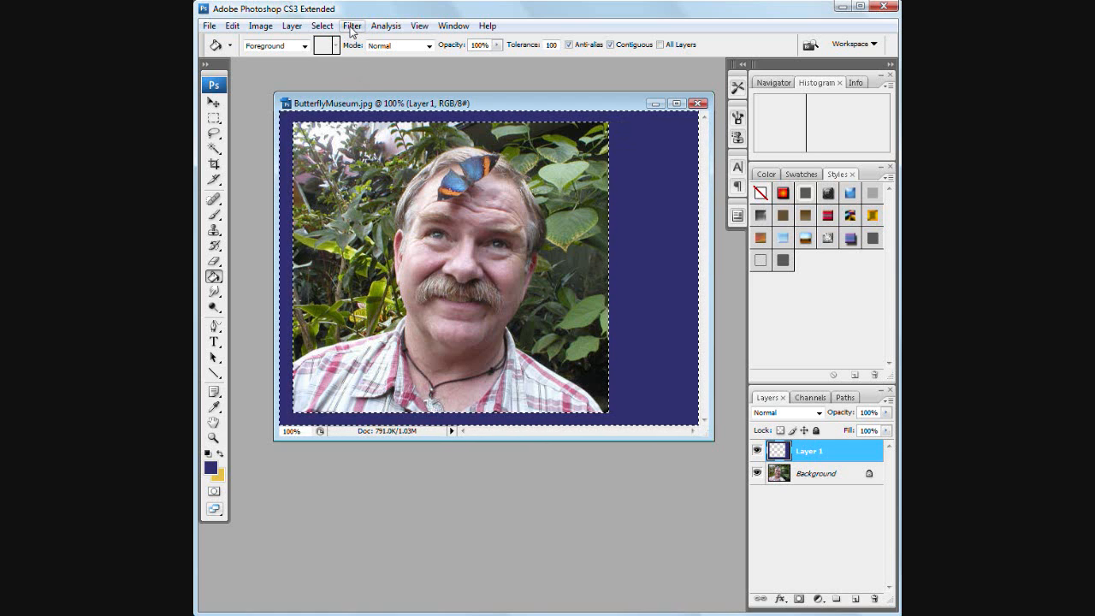
Step: Apply a small lens flare to the purple border near the lower right
{"action": "left_click", "coordinate": [354, 24]}
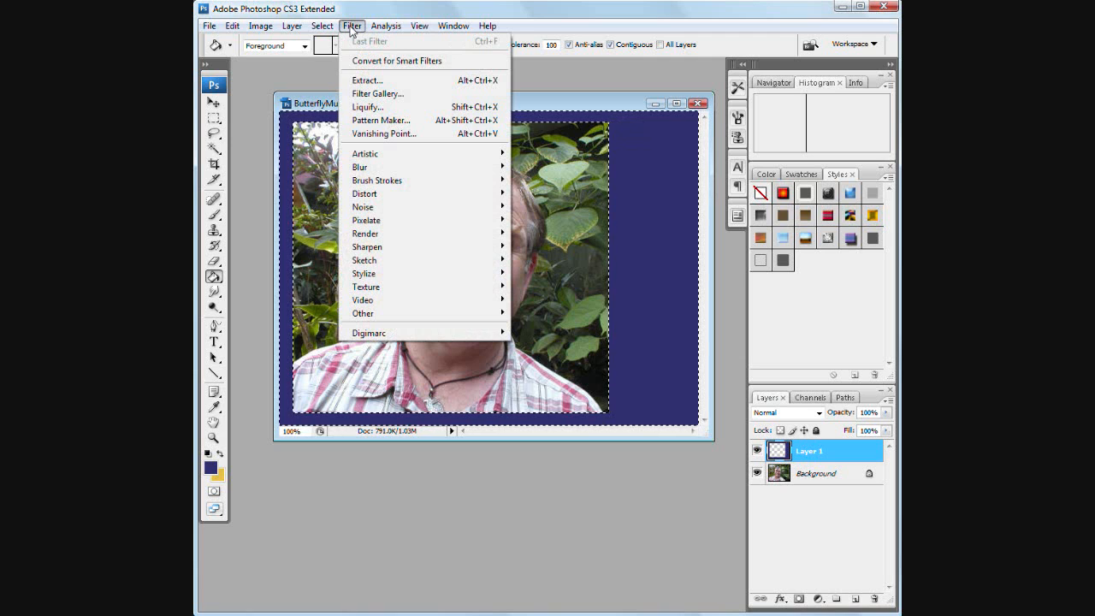
{"action": "mouse_move", "coordinate": [352, 232]}
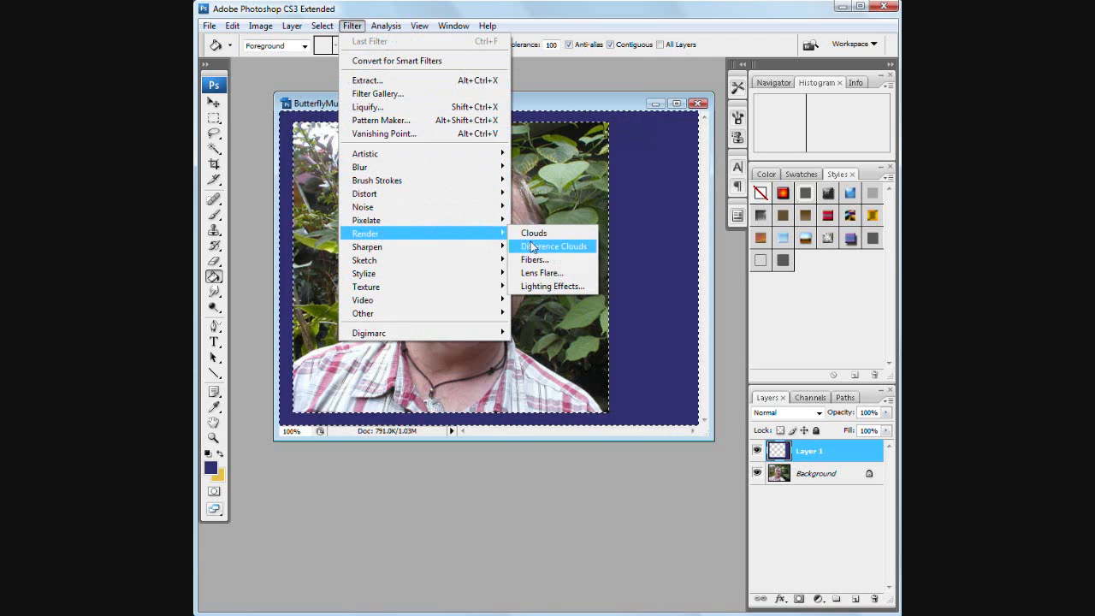
{"action": "mouse_move", "coordinate": [548, 274]}
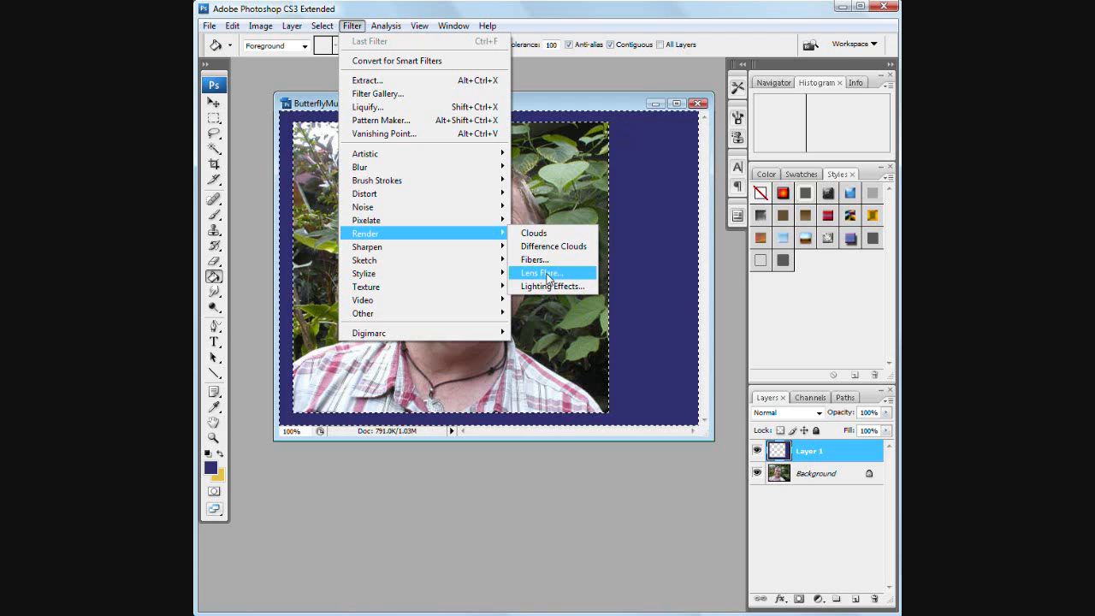
{"action": "left_click", "coordinate": [544, 274]}
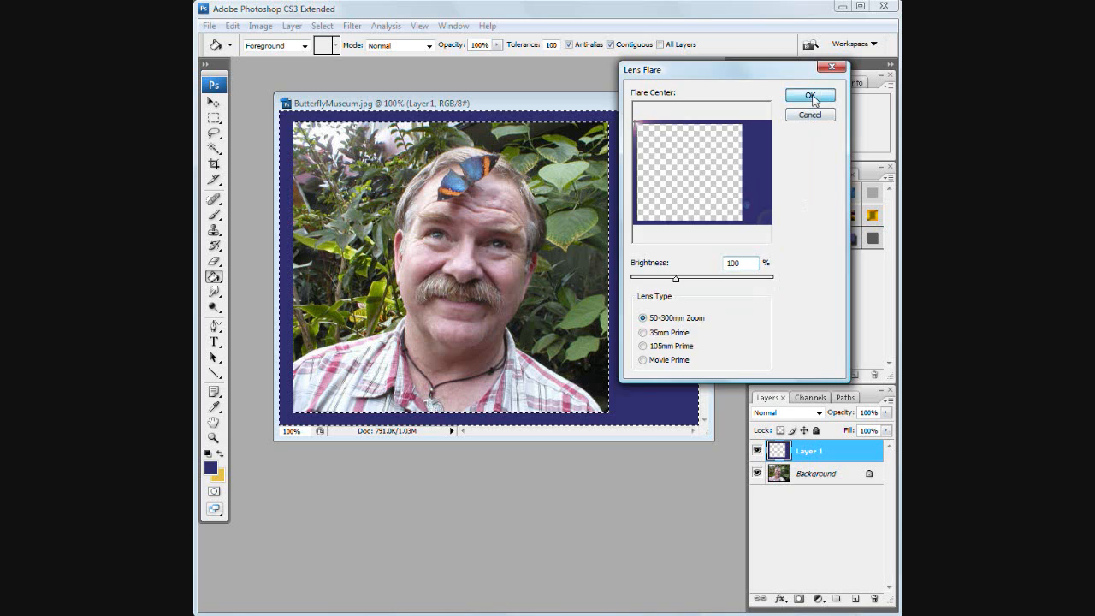
{"action": "left_click", "coordinate": [811, 96]}
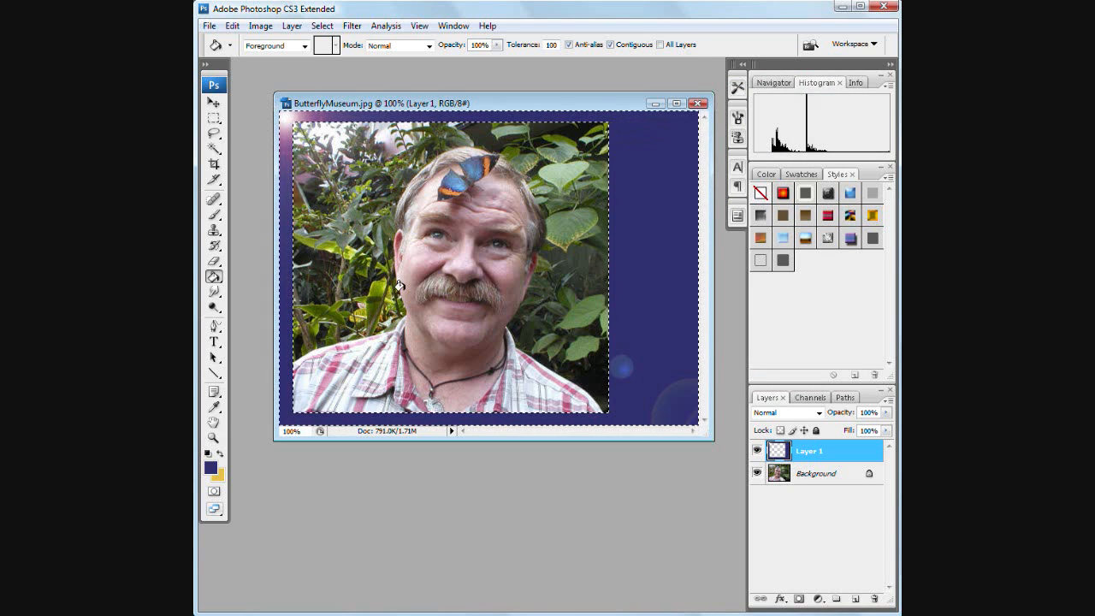
{"action": "mouse_move", "coordinate": [551, 371]}
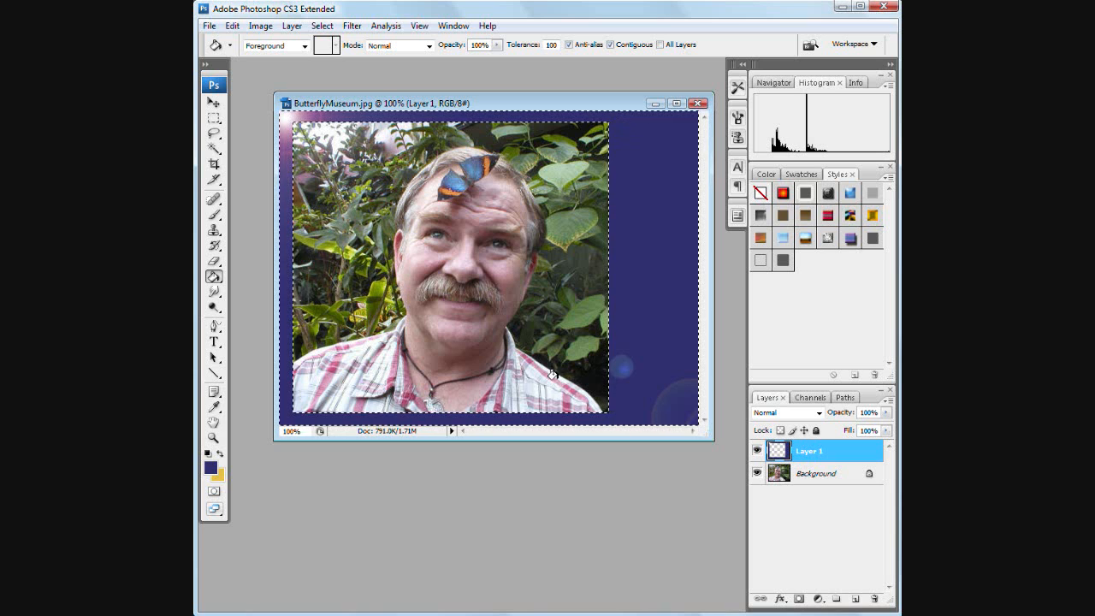
Step: Apply a second, brighter lens flare in the bottom-right corner of the border
{"action": "left_click", "coordinate": [375, 24]}
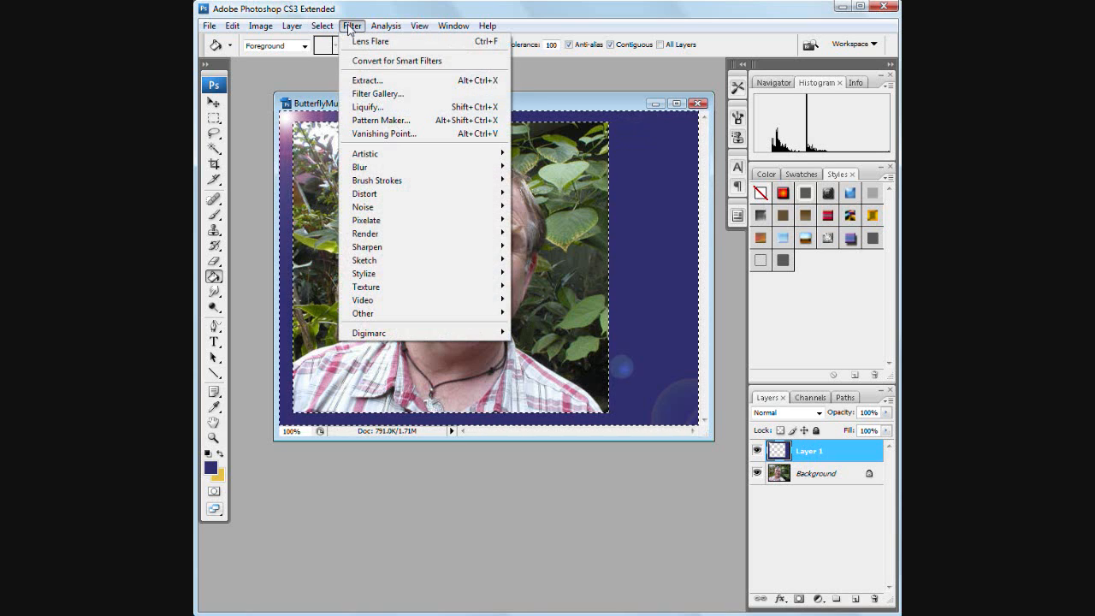
{"action": "mouse_move", "coordinate": [373, 260]}
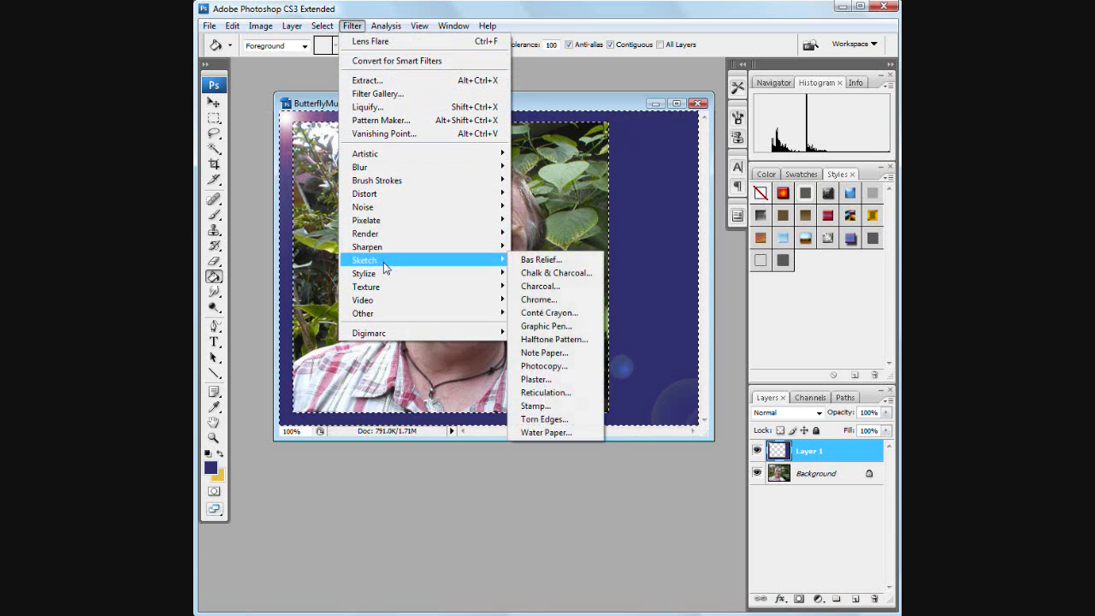
{"action": "mouse_move", "coordinate": [394, 233]}
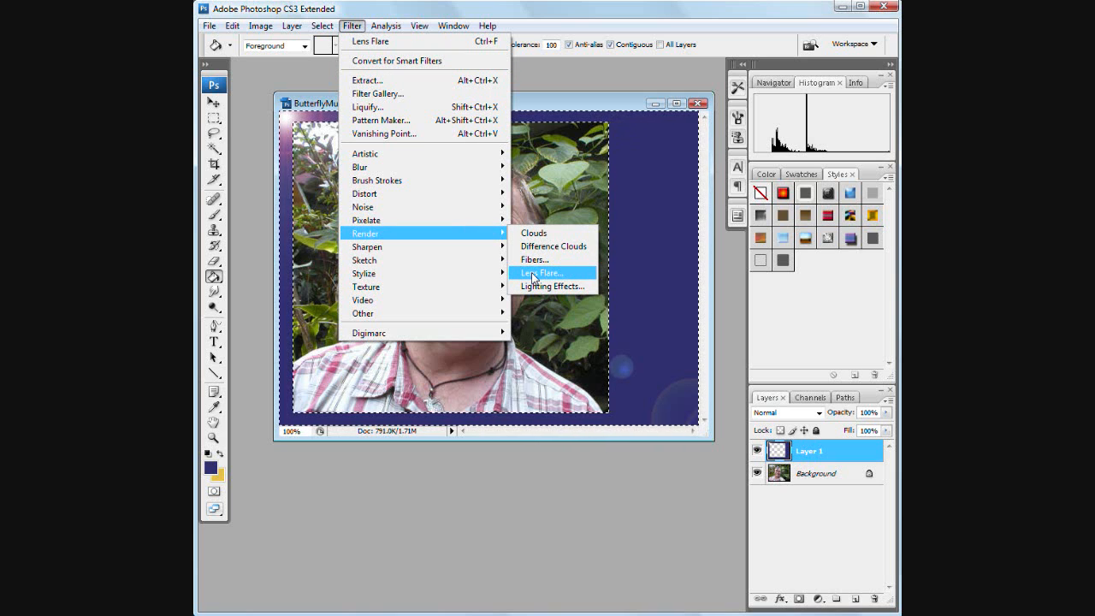
{"action": "left_click", "coordinate": [541, 272]}
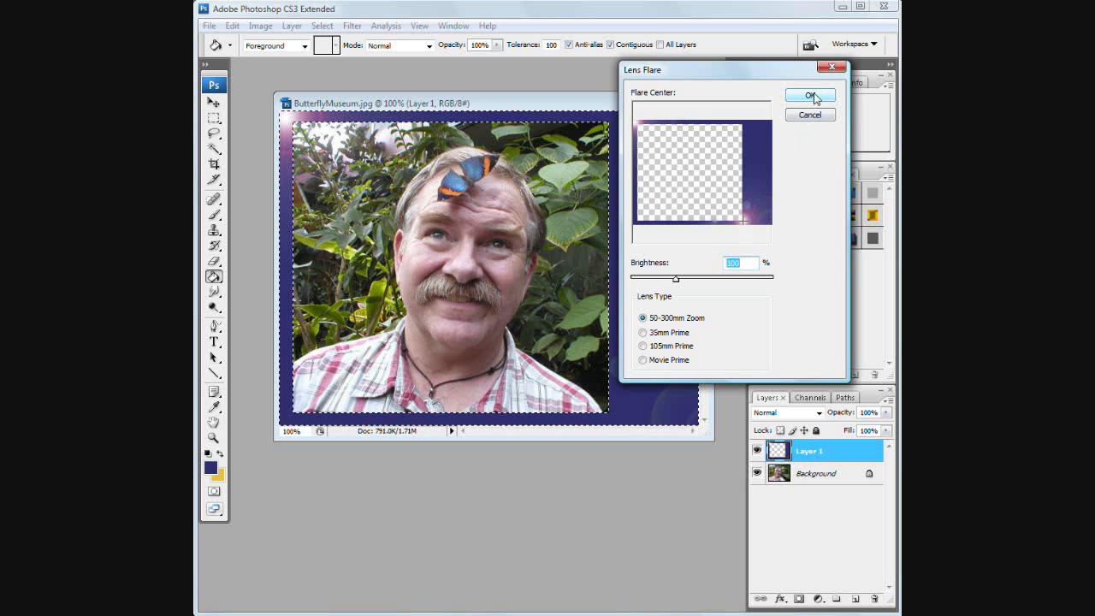
{"action": "left_click", "coordinate": [808, 96]}
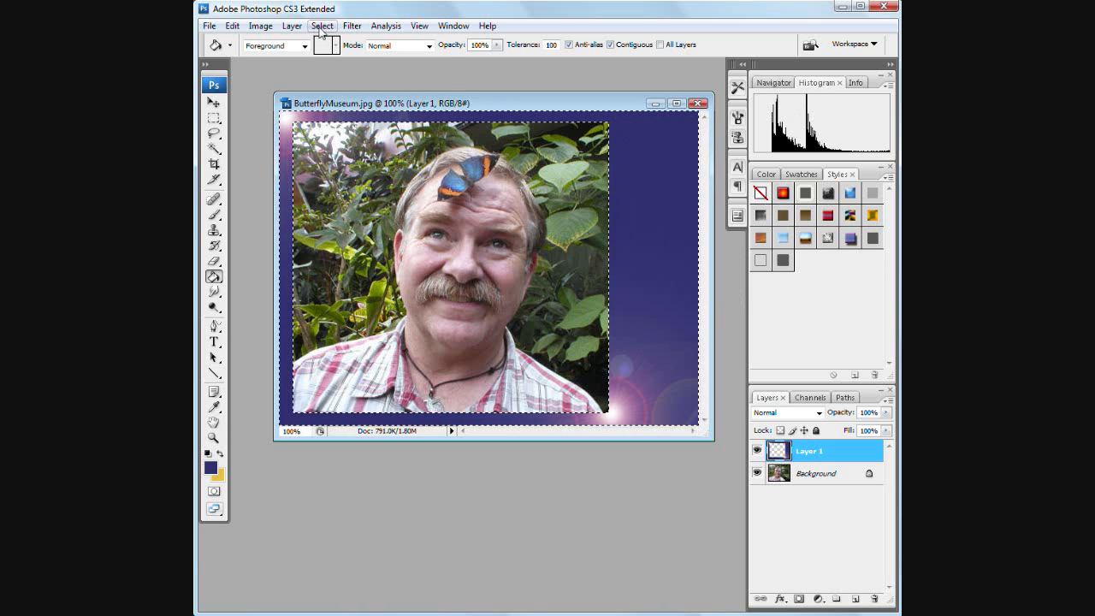
Step: Deselect the border selection
{"action": "left_click", "coordinate": [329, 26]}
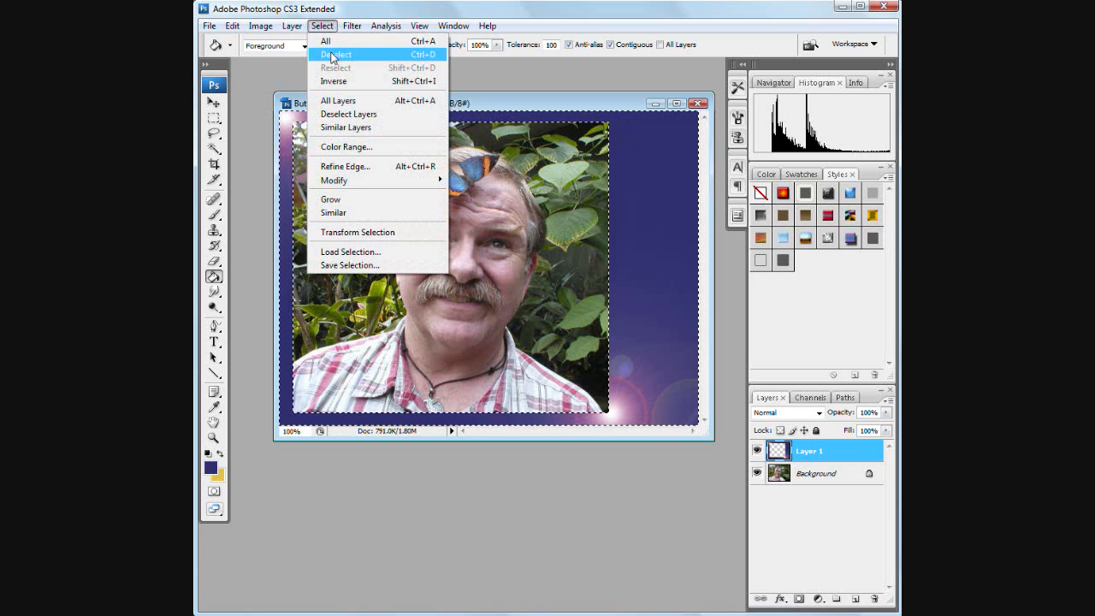
{"action": "left_click", "coordinate": [319, 54]}
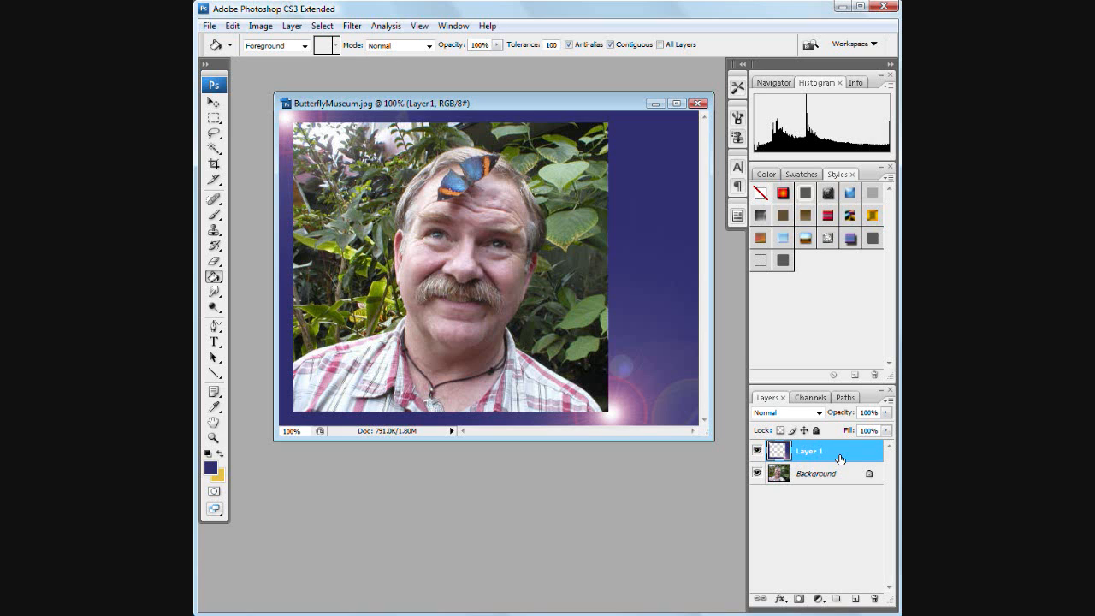
{"action": "mouse_move", "coordinate": [837, 458]}
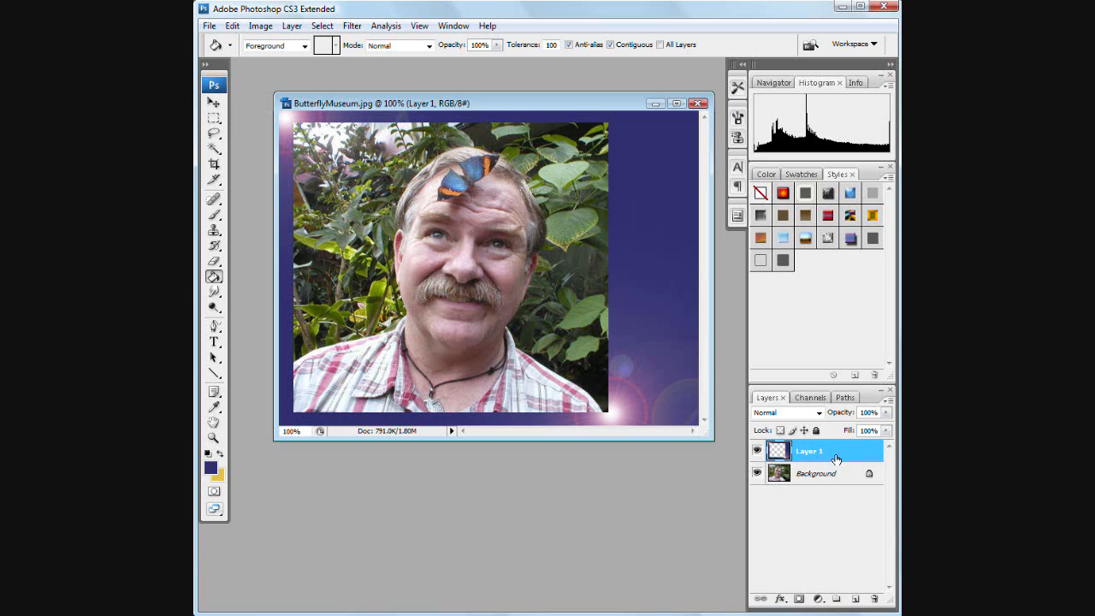
Step: Give Layer 1 a drop shadow and a contoured bevel-and-emboss style
{"action": "double_click", "coordinate": [835, 452]}
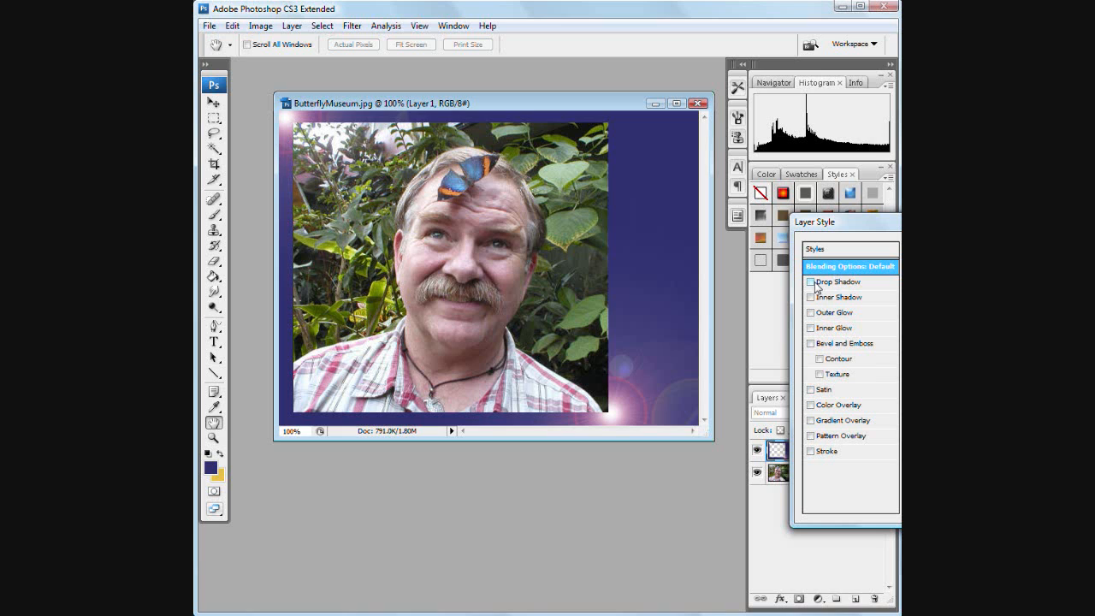
{"action": "left_click", "coordinate": [811, 282]}
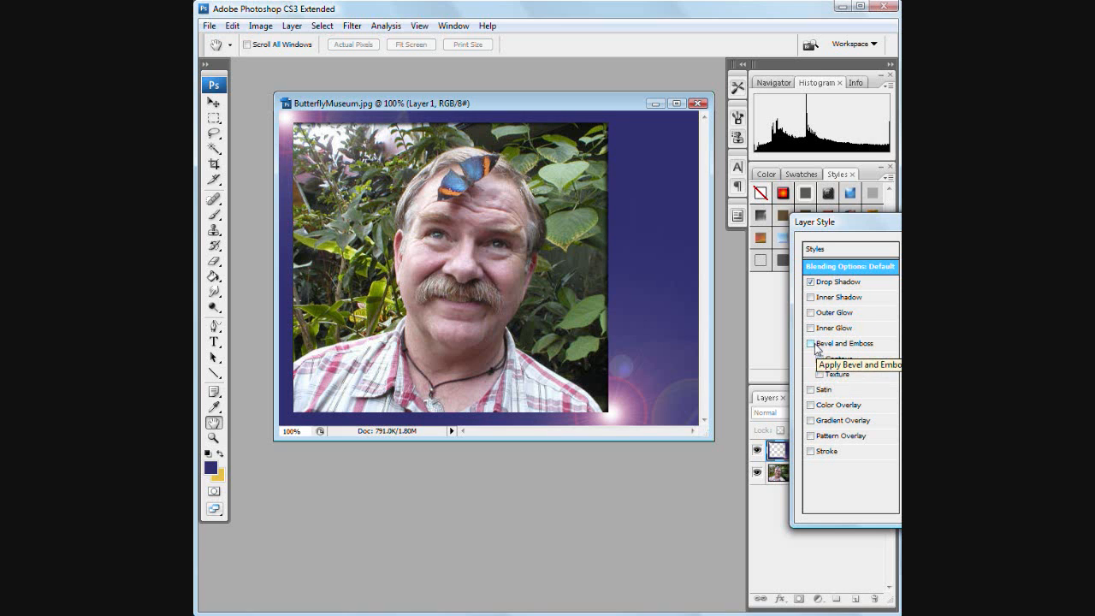
{"action": "left_click", "coordinate": [811, 342]}
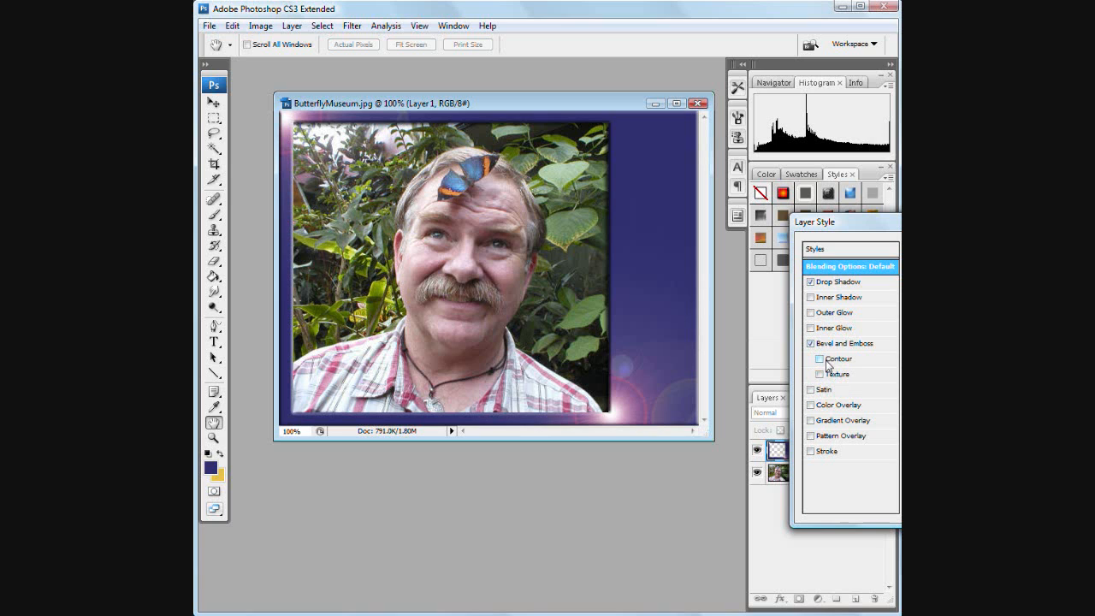
{"action": "left_click", "coordinate": [821, 359]}
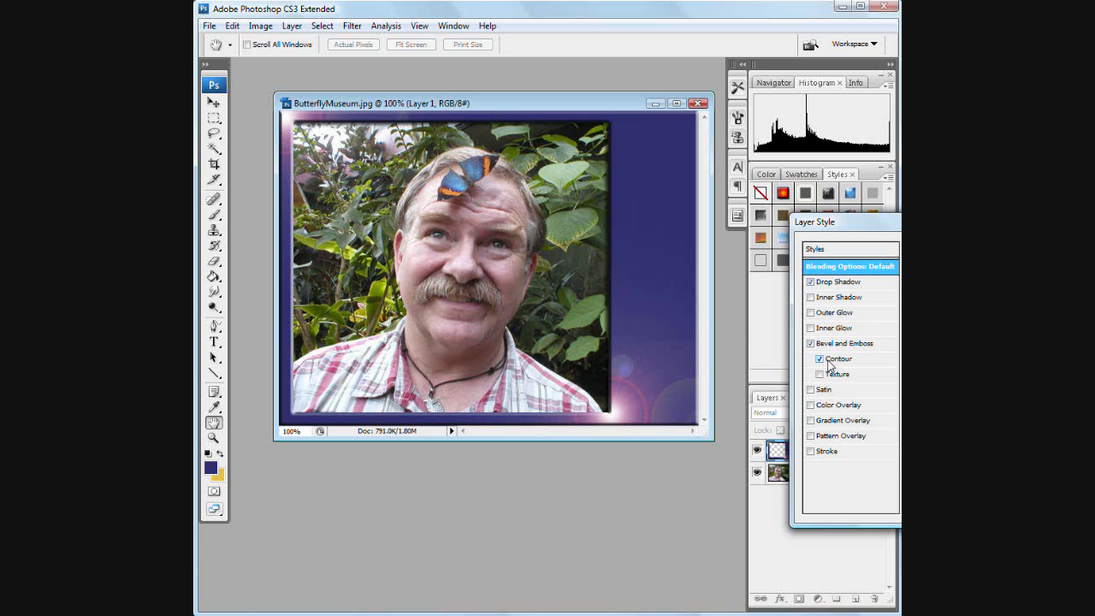
{"action": "mouse_move", "coordinate": [866, 366]}
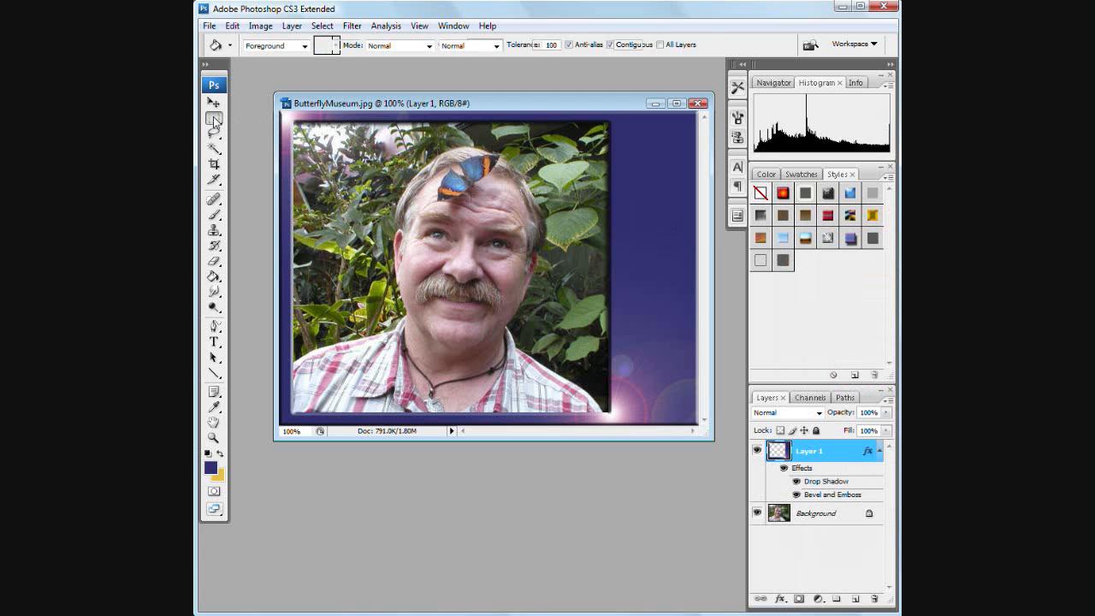
Step: Crop the image to the square frame with a marquee, then deselect
{"action": "left_click", "coordinate": [215, 127]}
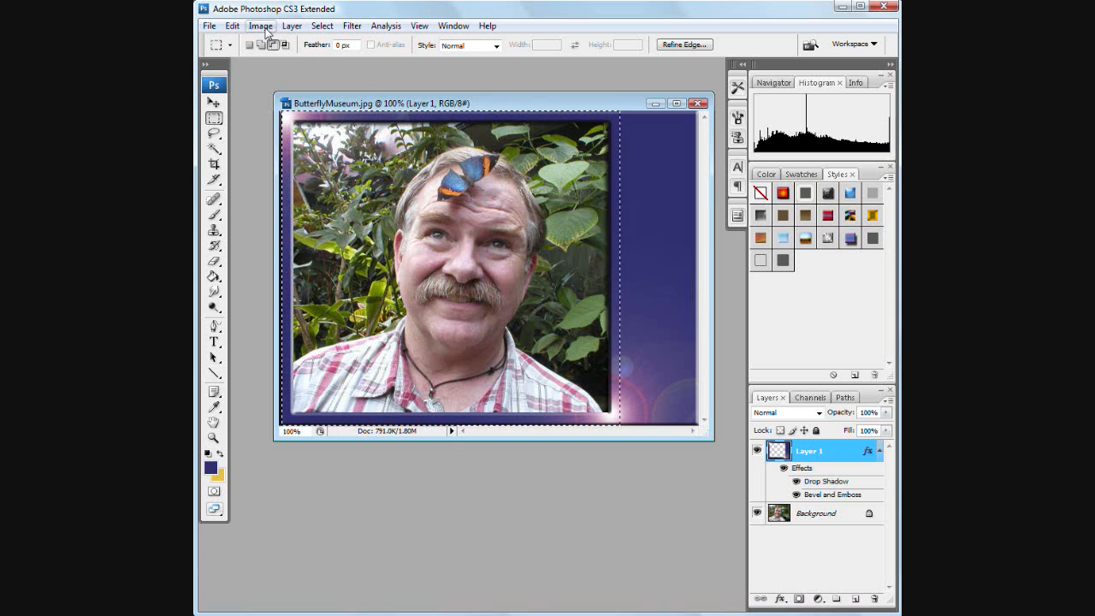
{"action": "left_click", "coordinate": [264, 26]}
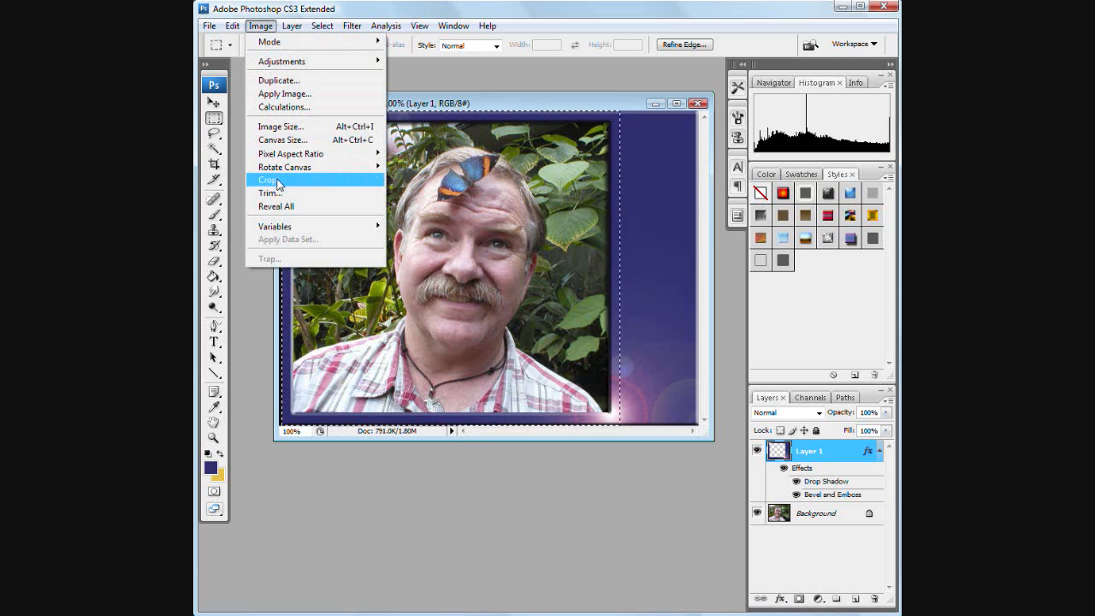
{"action": "left_click", "coordinate": [271, 180]}
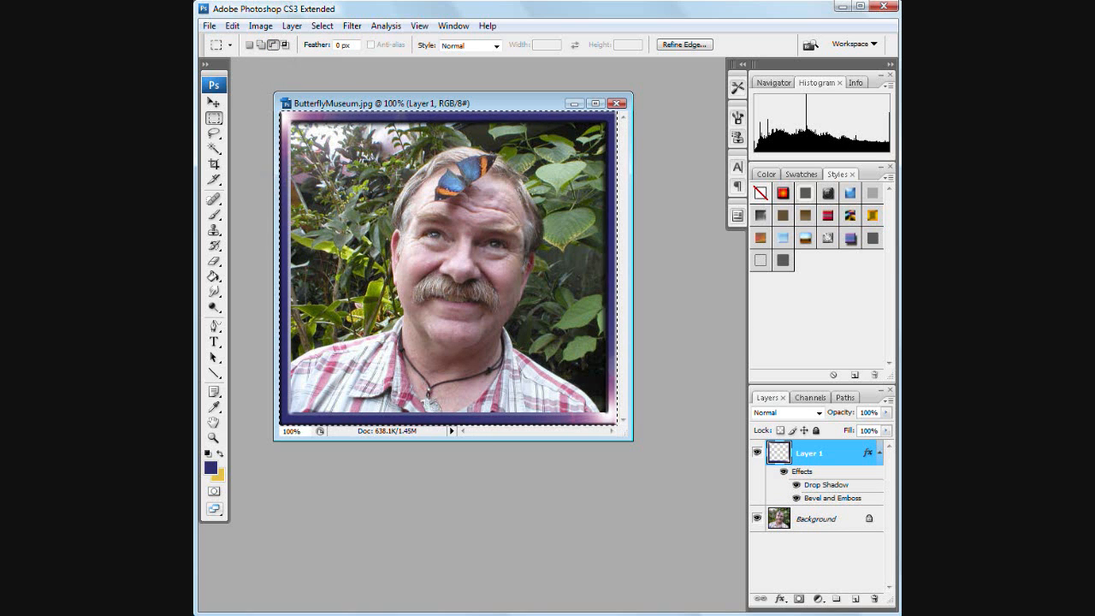
{"action": "left_click", "coordinate": [320, 26]}
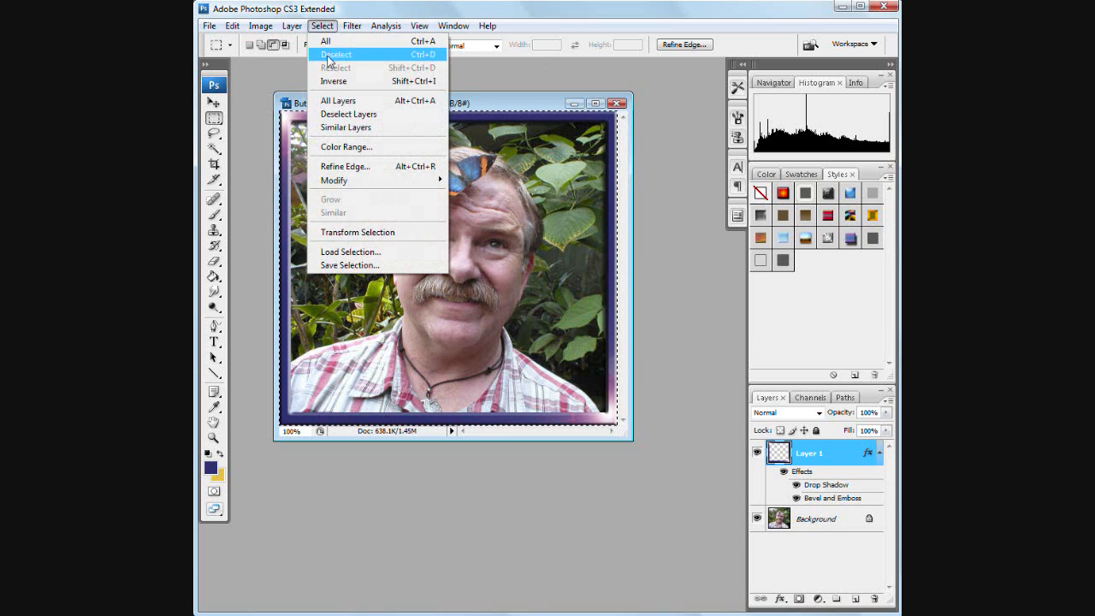
{"action": "left_click", "coordinate": [344, 53]}
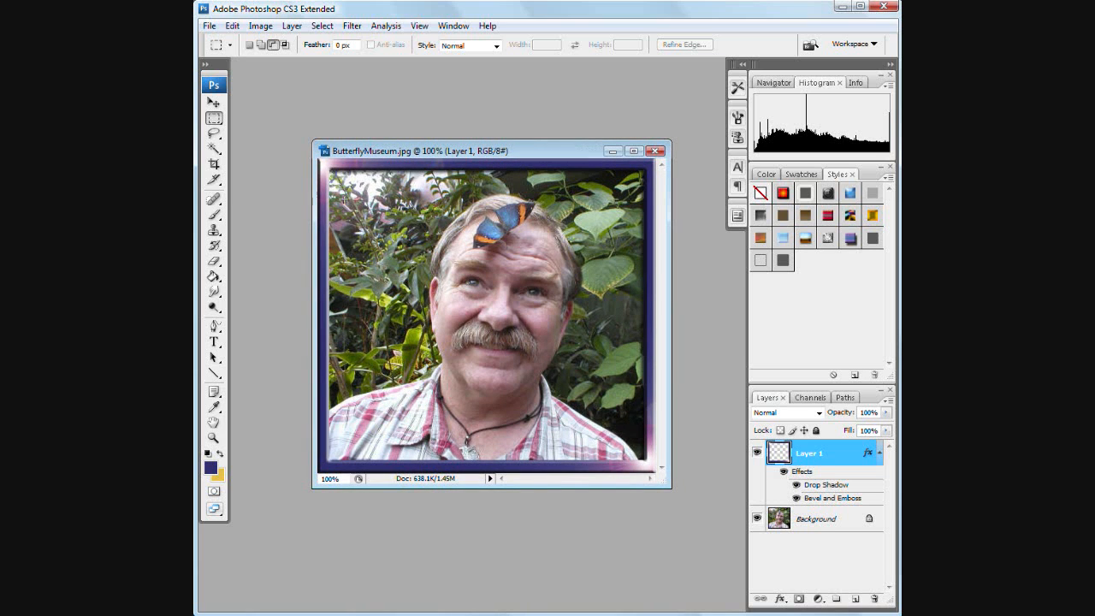
{"action": "mouse_move", "coordinate": [318, 65]}
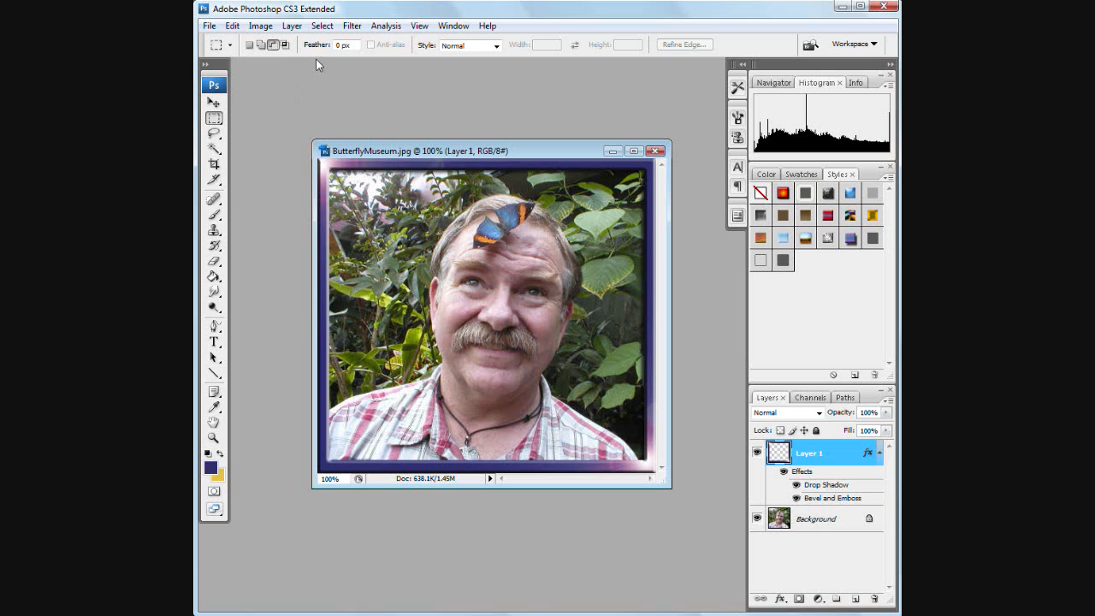
Step: Open the Save for Web & Devices export preview
{"action": "left_click", "coordinate": [209, 26]}
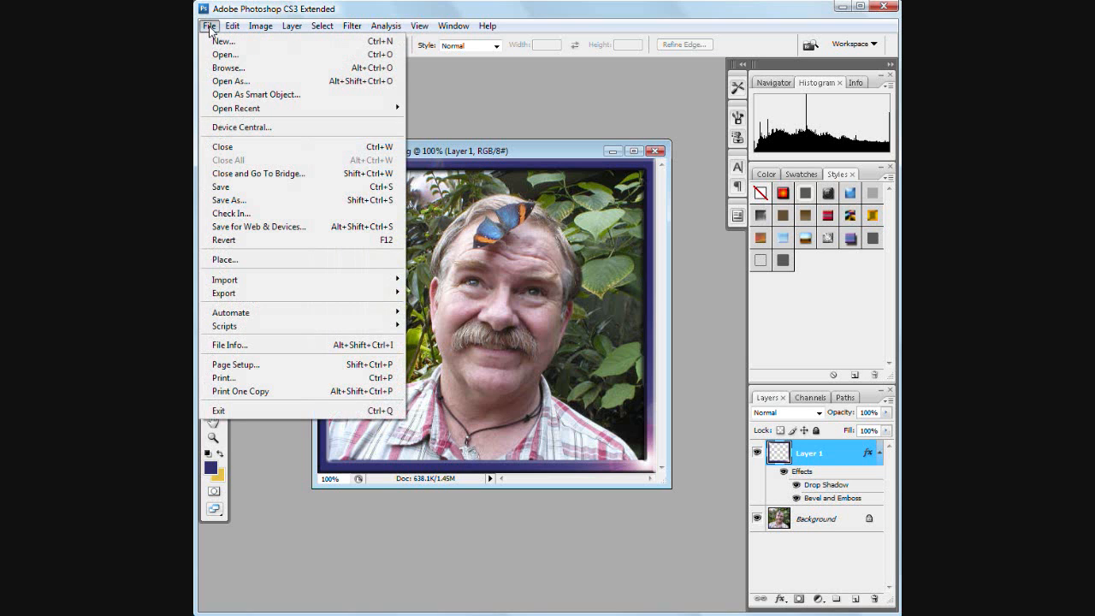
{"action": "mouse_move", "coordinate": [259, 226]}
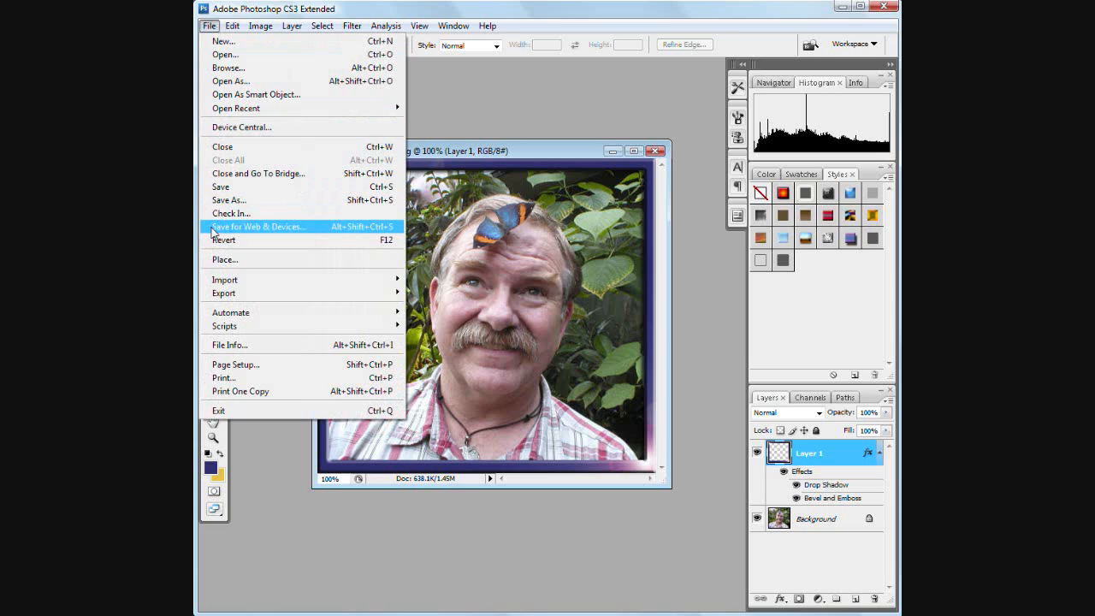
{"action": "left_click", "coordinate": [260, 226]}
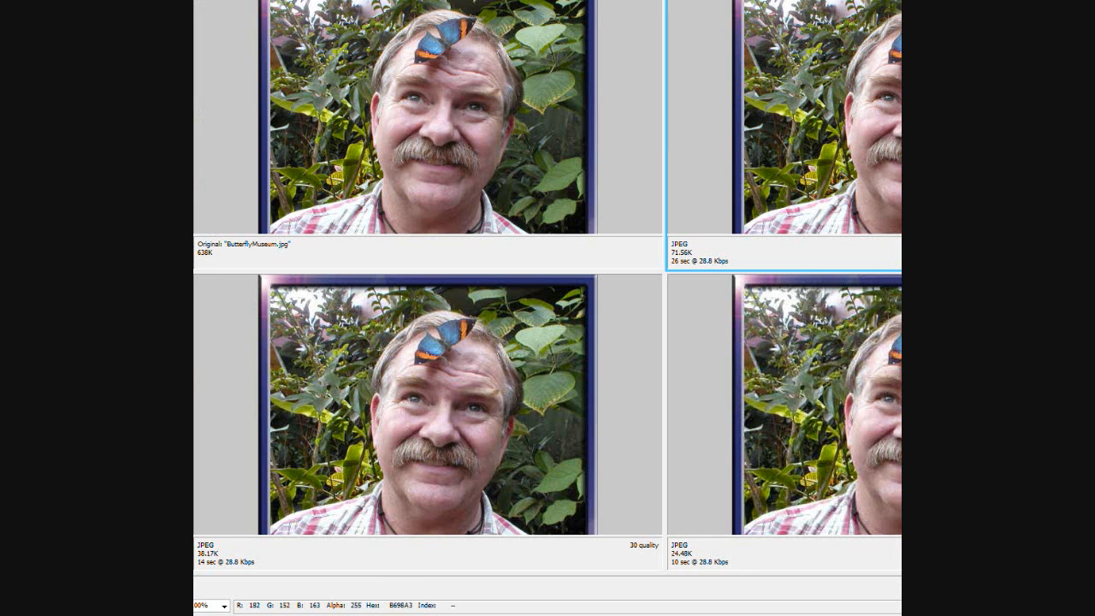